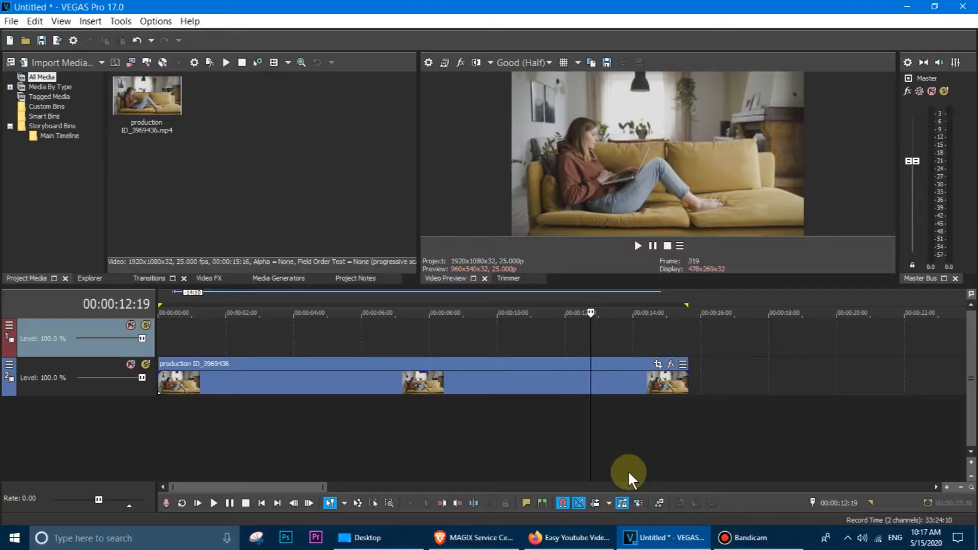
Start Import Media and browse into the Desktop > Subscribe folder holding the frames.
left_click(12, 20)
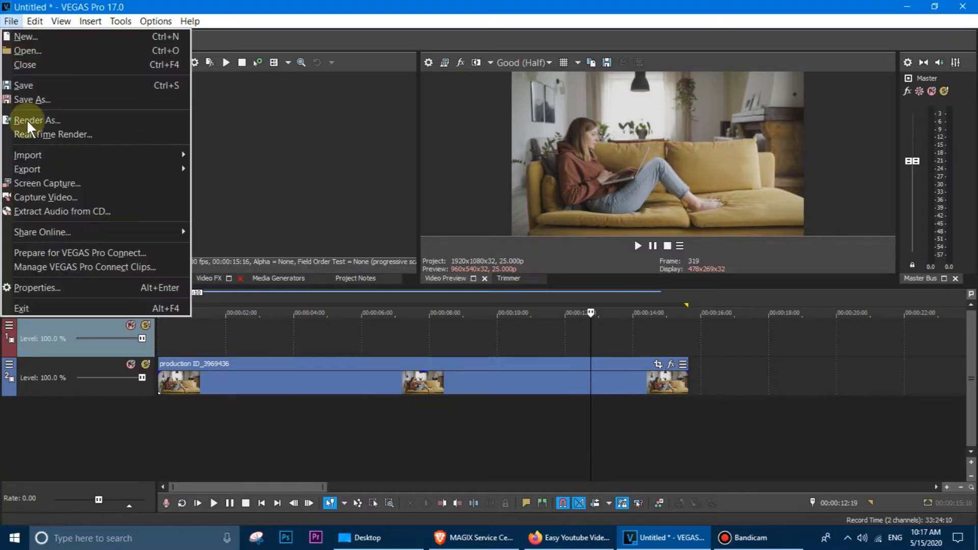
mouse_move(29, 155)
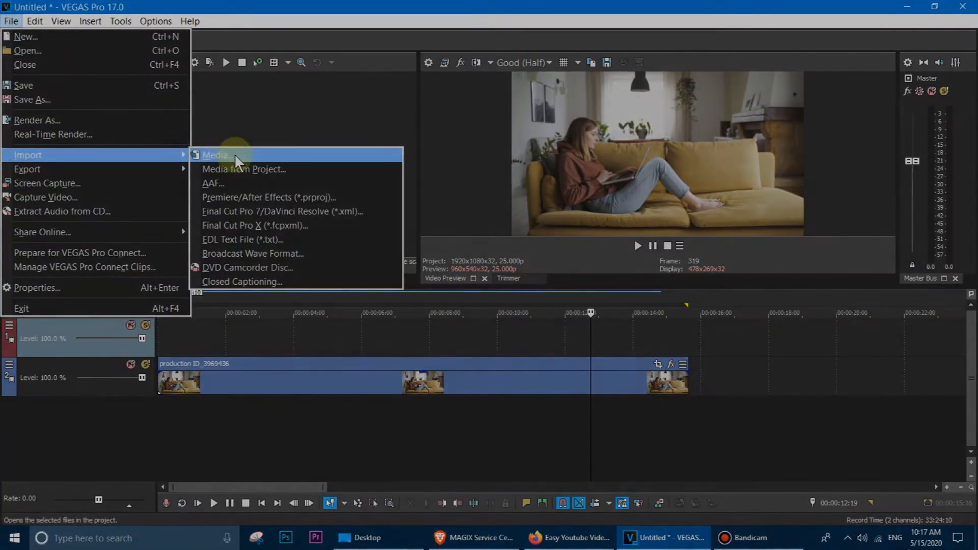
left_click(218, 155)
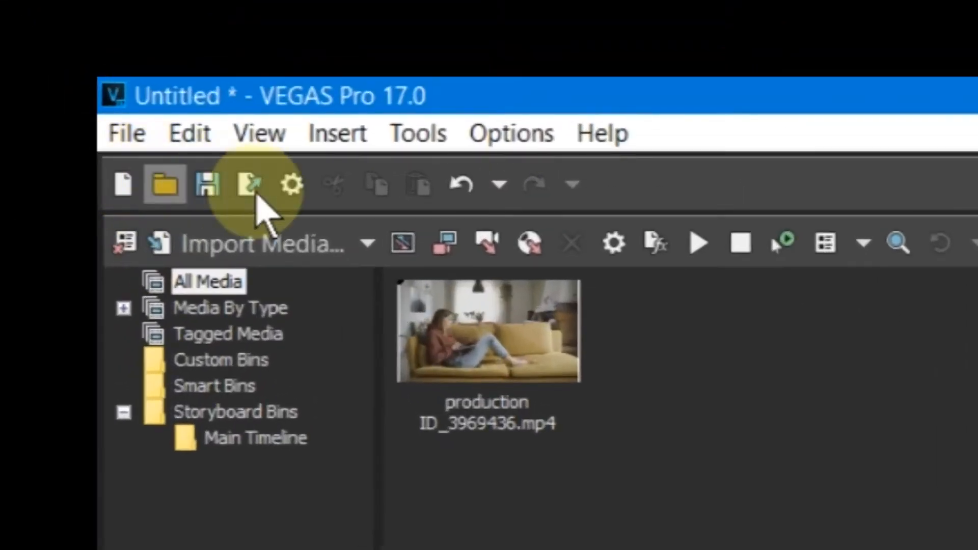
left_click(247, 183)
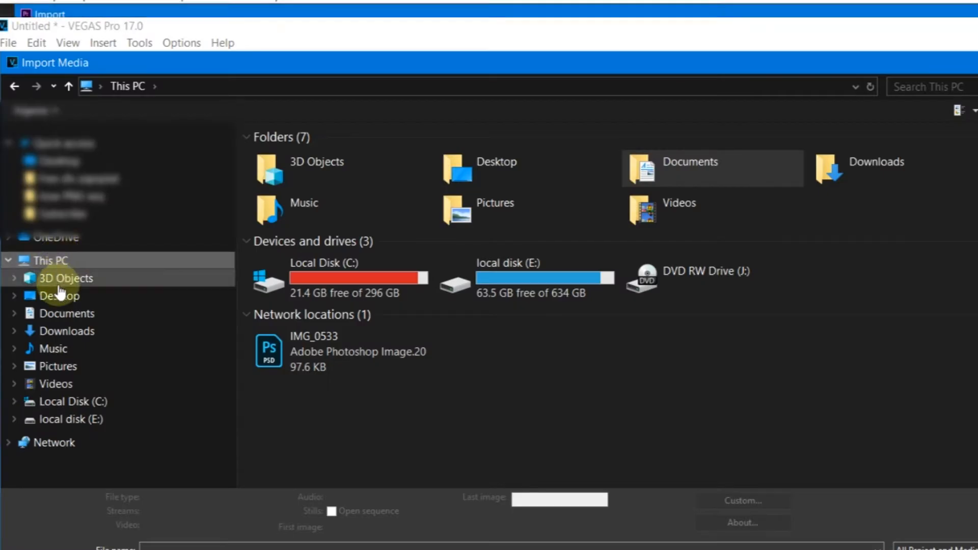
double_click(59, 295)
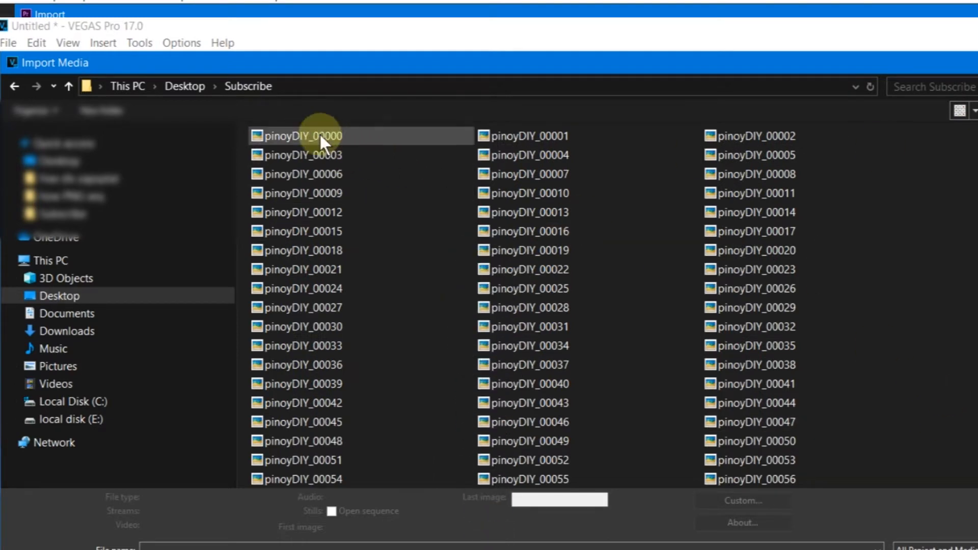
Import pinoyDIY_00000 as an image sequence with tape name 'png'.
left_click(315, 135)
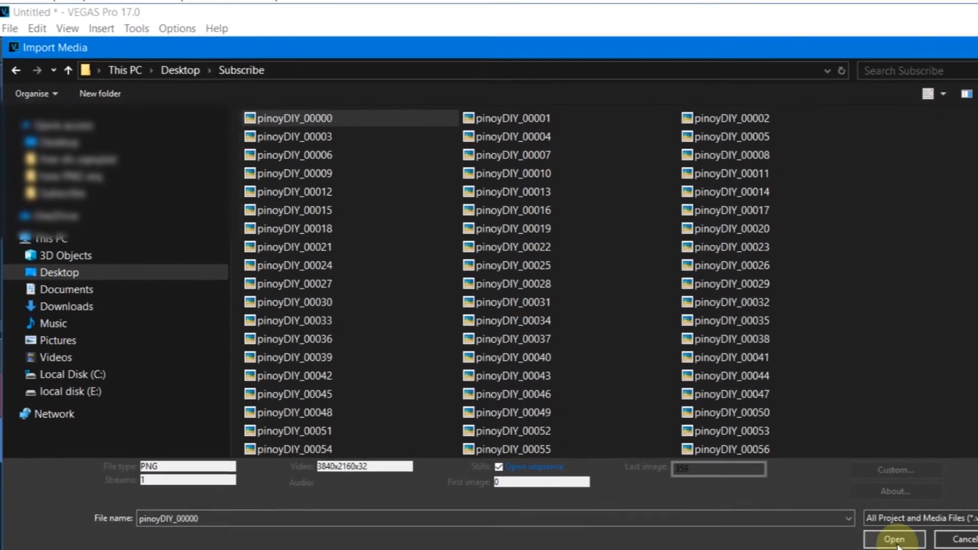
left_click(896, 540)
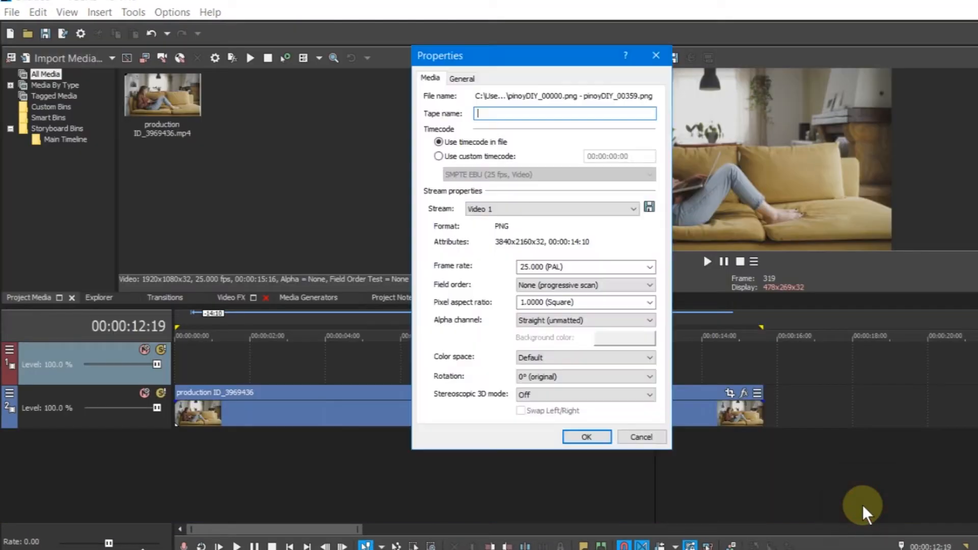
left_click(496, 114)
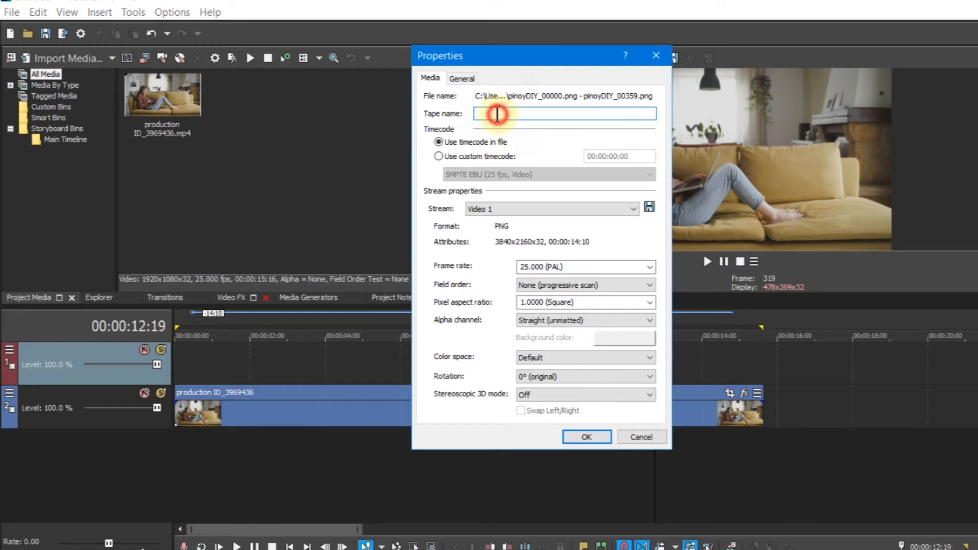
type("png")
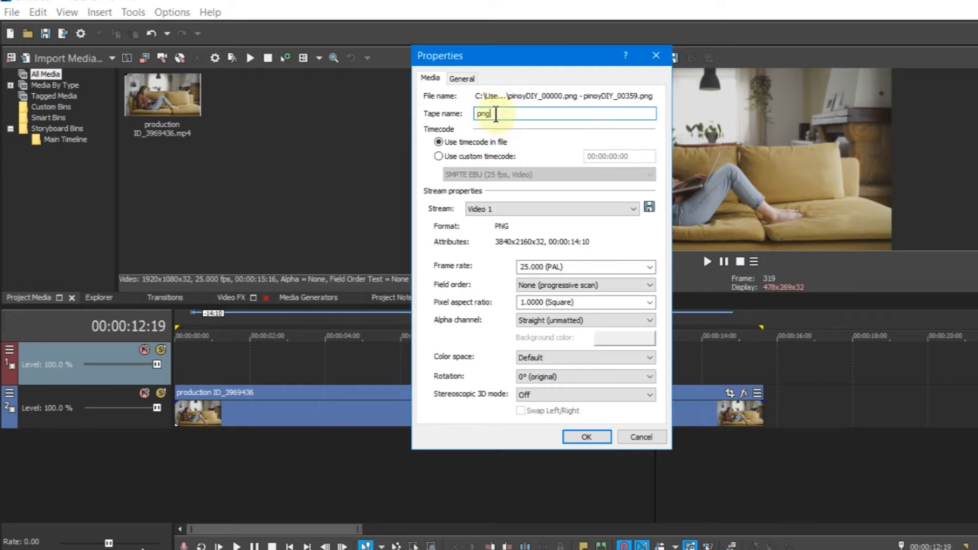
left_click(587, 436)
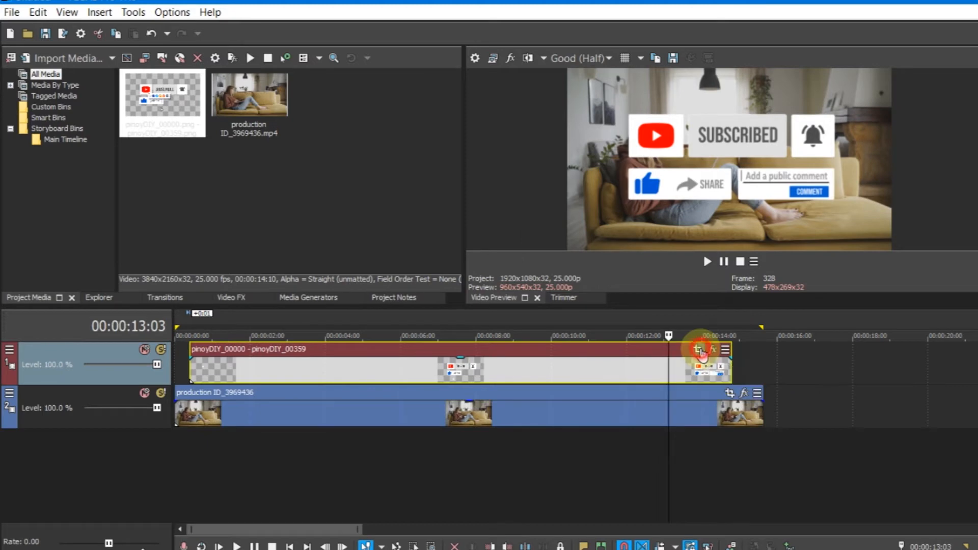
In Event Pan/Crop, enlarge the crop frame so the subscribe animation sits smaller over the video.
left_click(699, 349)
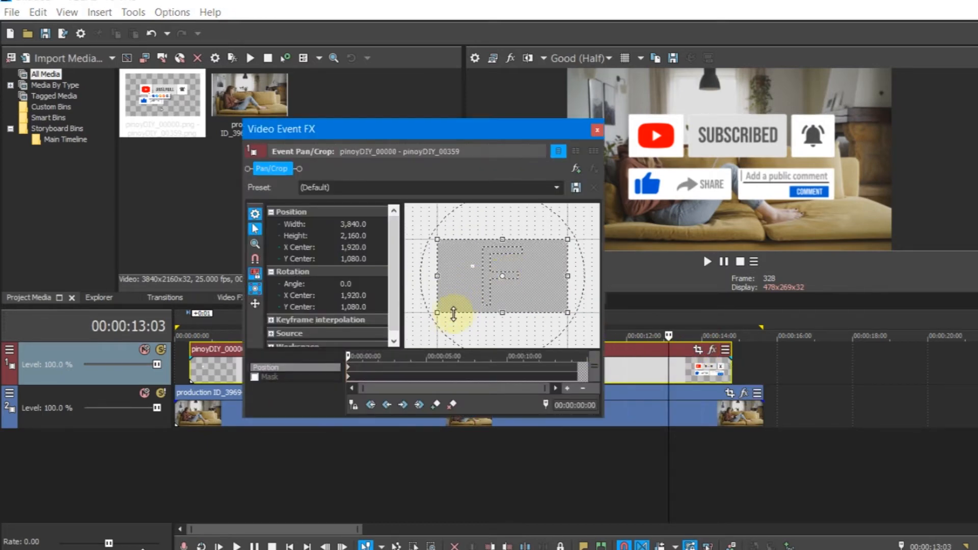
left_click_drag(453, 315, 424, 334)
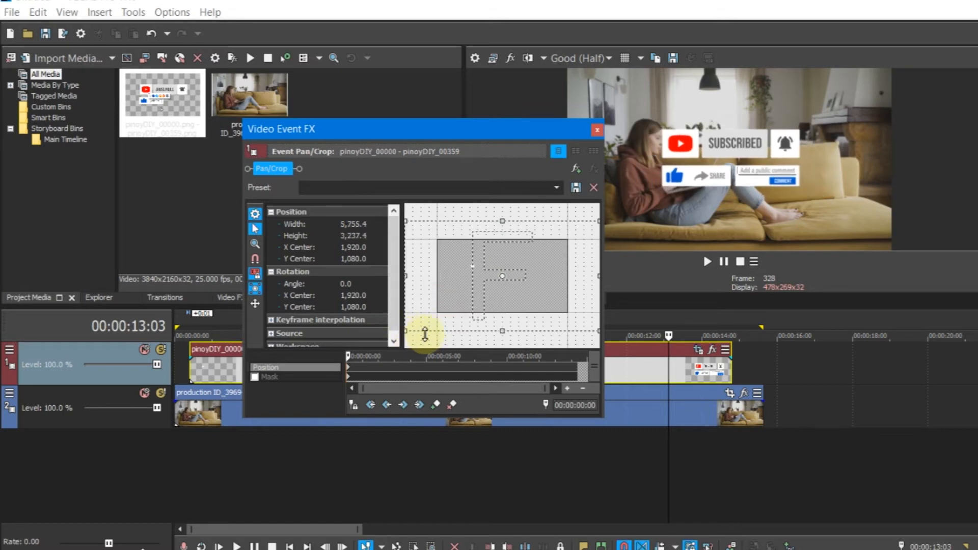